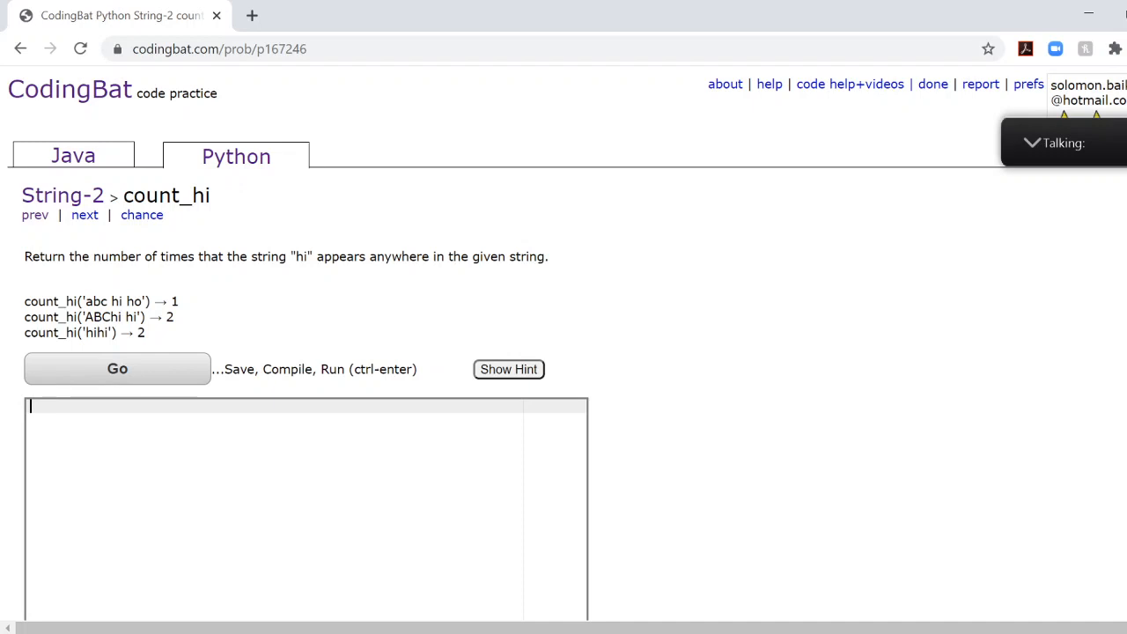
pyautogui.moveTo(78, 250)
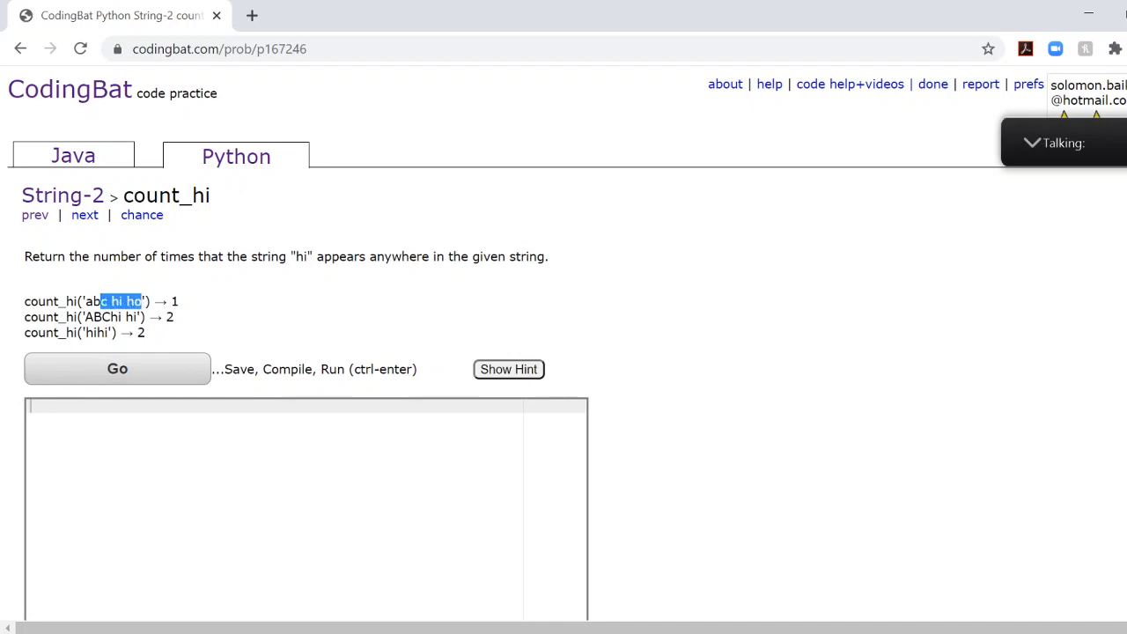
# Highlight the first example's input string and the word 'hi' in the problem statement
pyautogui.moveTo(141, 302); pyautogui.dragTo(85, 301)
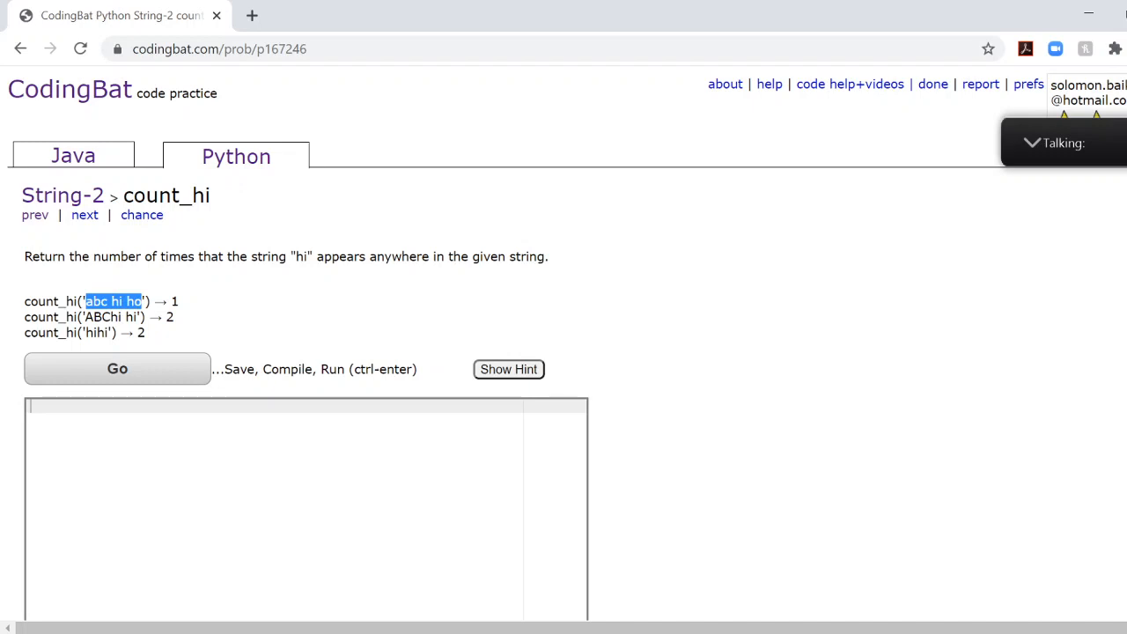
pyautogui.click(250, 277)
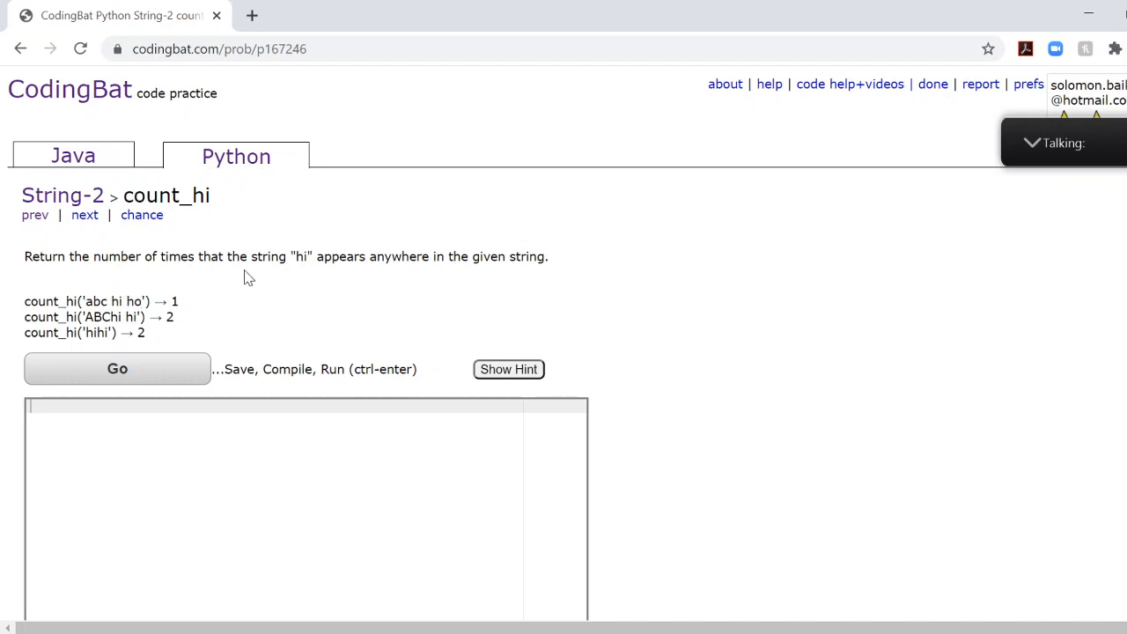
pyautogui.doubleClick(303, 256)
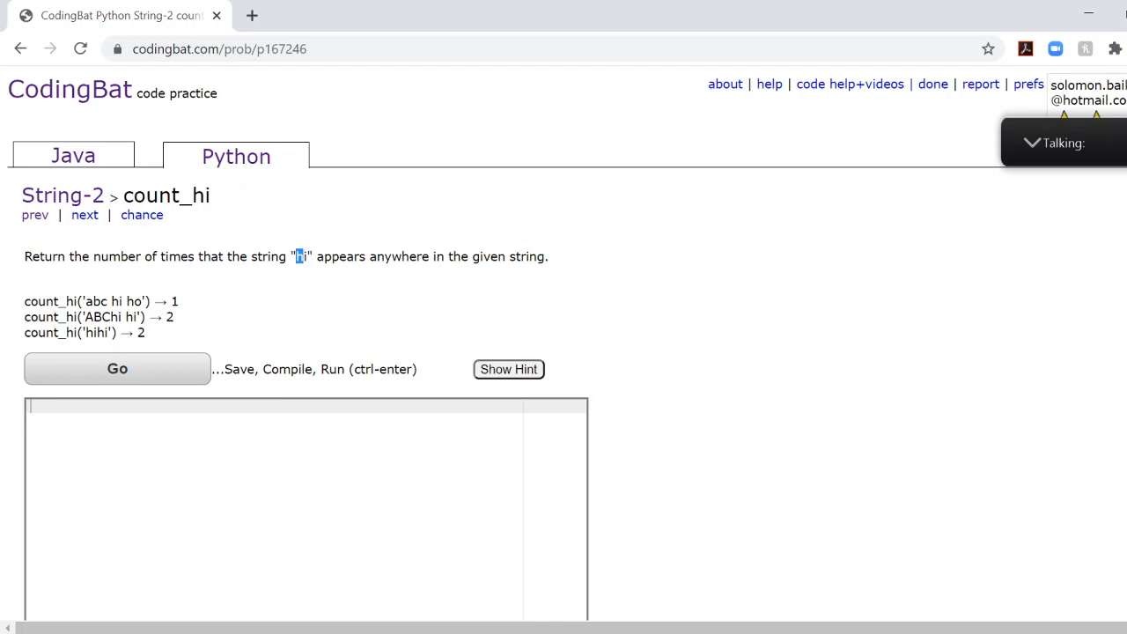
pyautogui.doubleClick(303, 256)
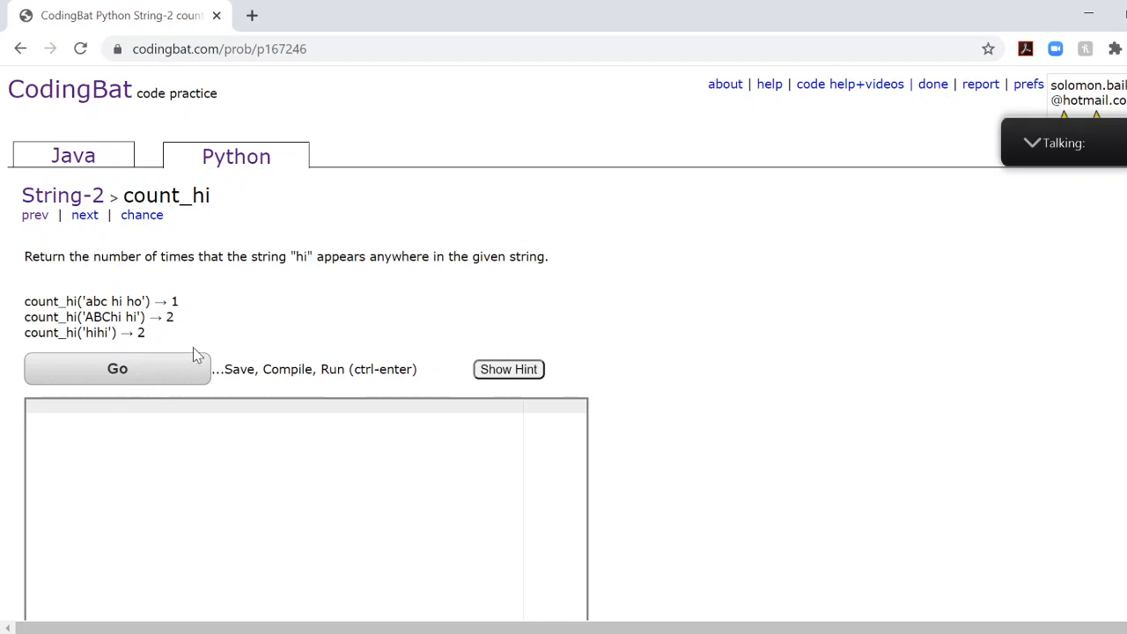
# Write the header def count_hi(str): and place the cursor on the body line
pyautogui.write('def')
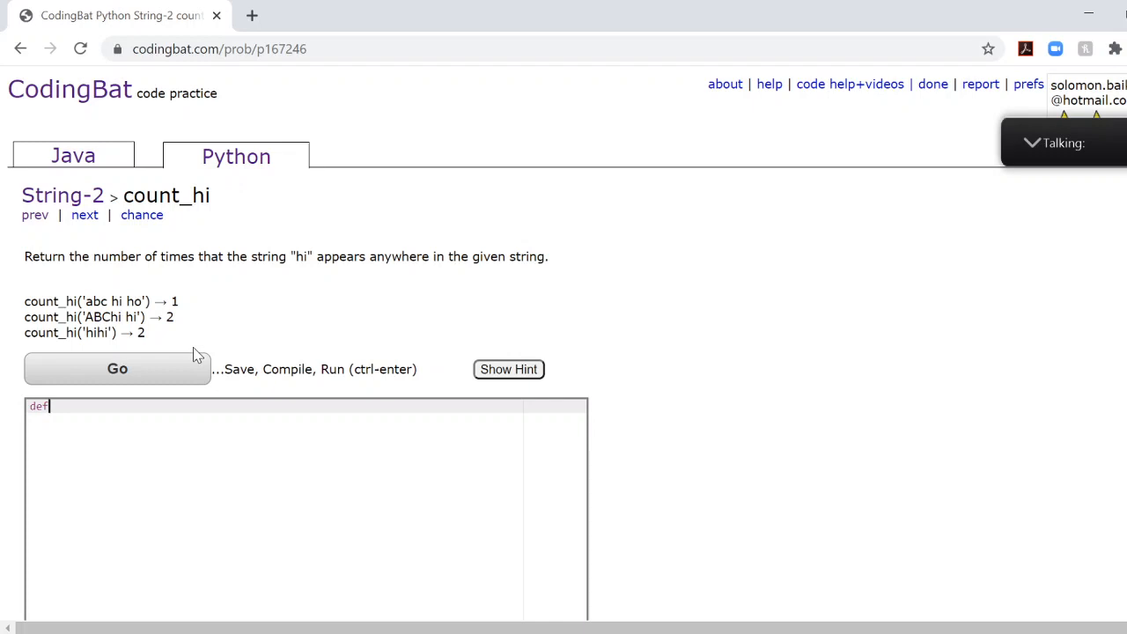
pyautogui.write('count')
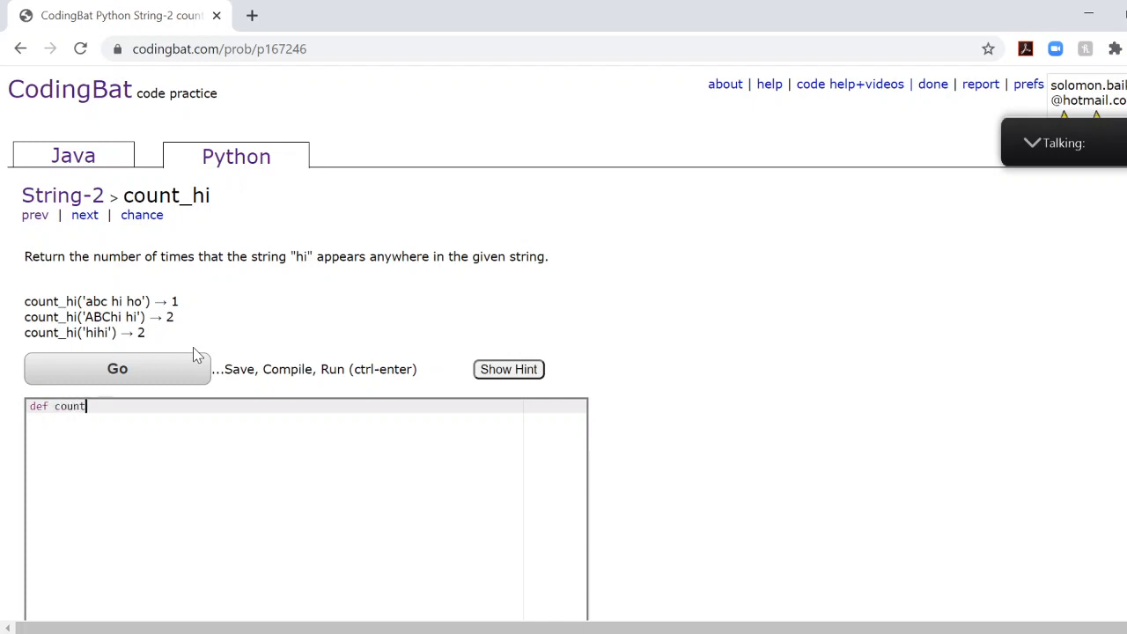
pyautogui.write('_hi')
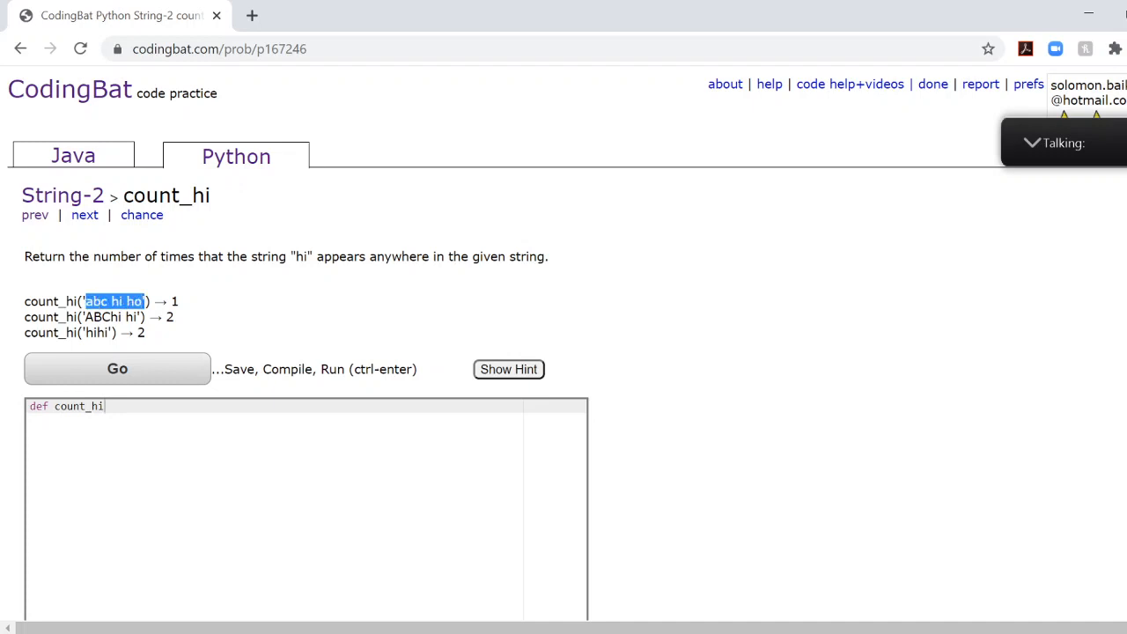
pyautogui.moveTo(296, 279)
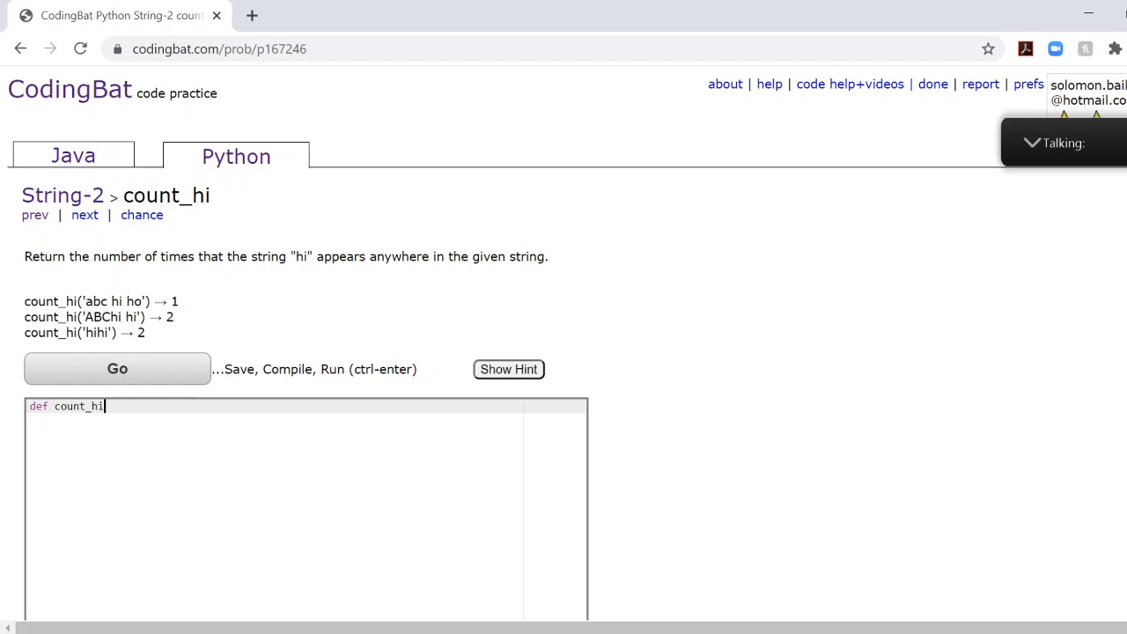
pyautogui.write('(str):')
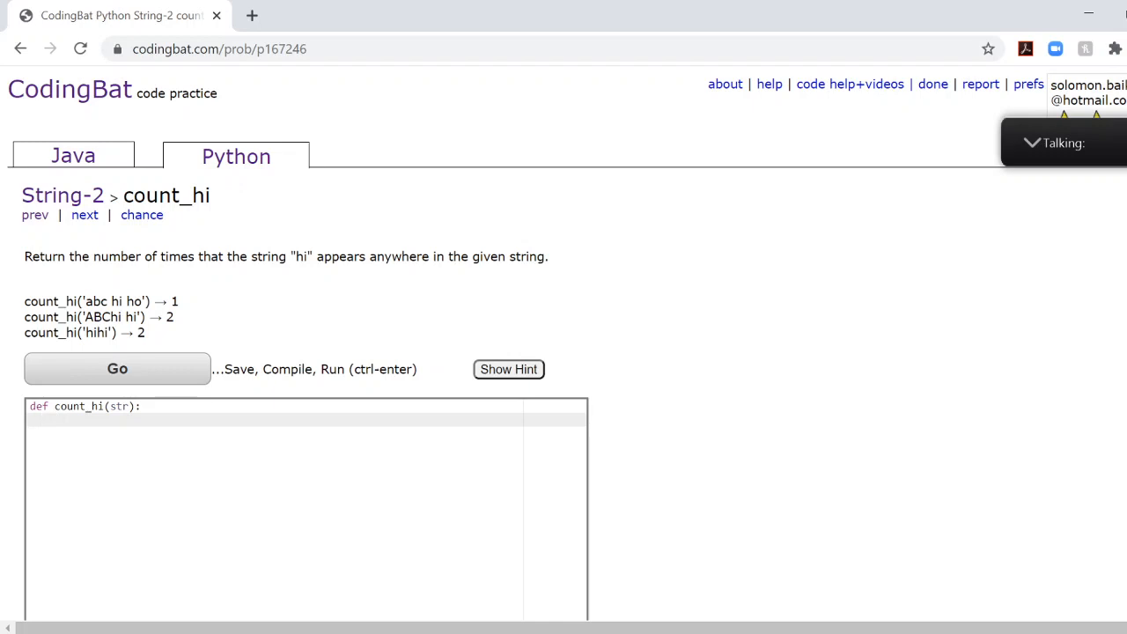
pyautogui.click(49, 423)
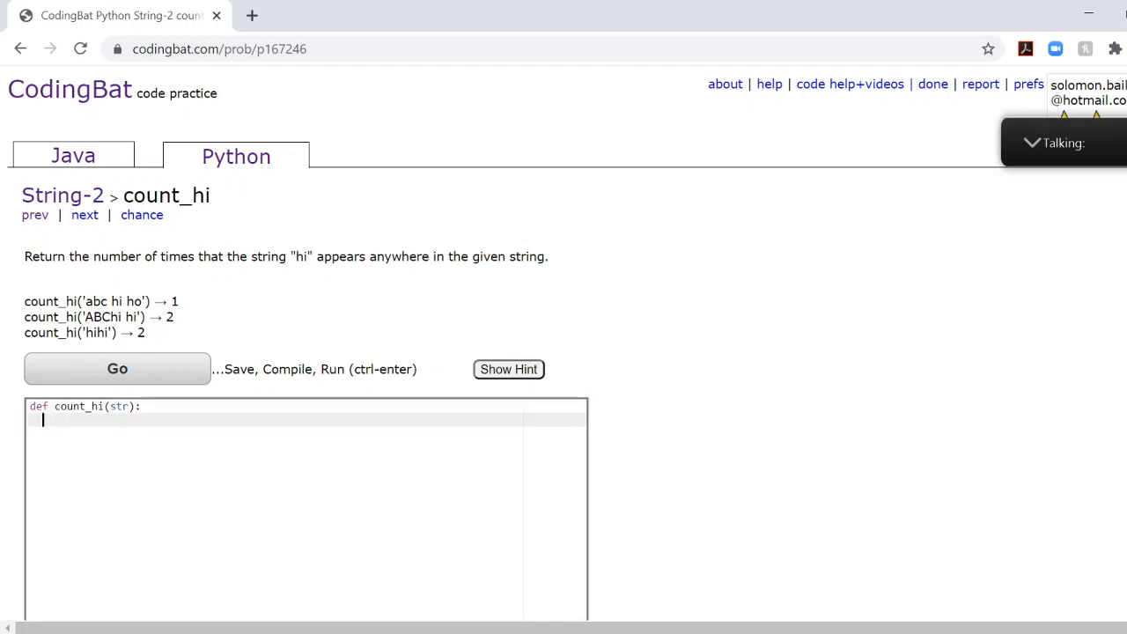
pyautogui.moveTo(233, 405)
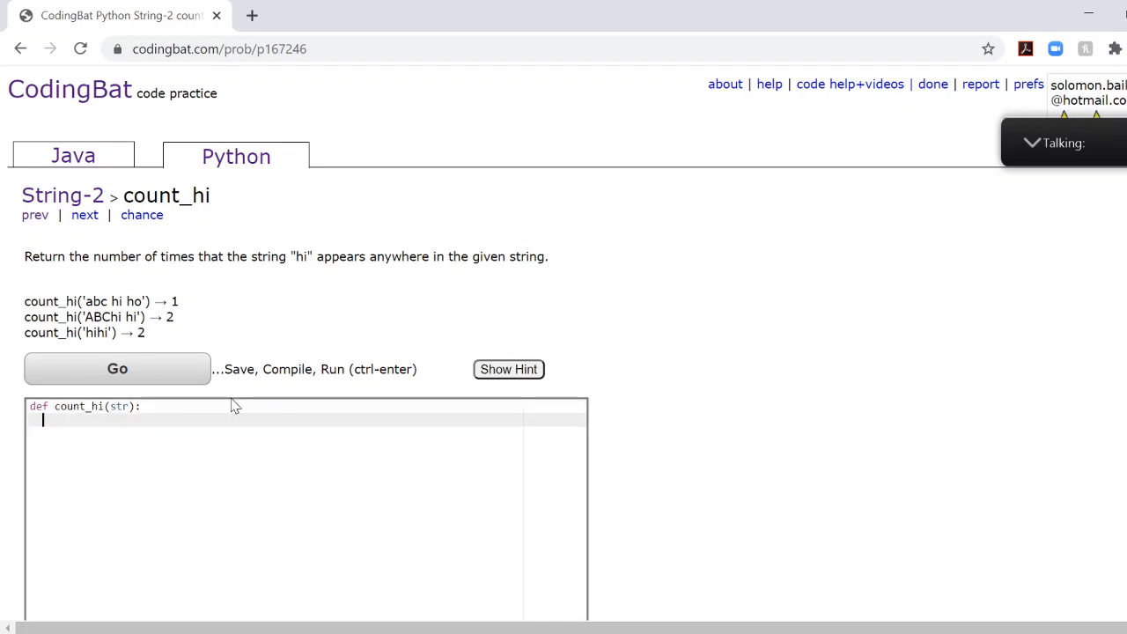
# Write ans = 0 as the first body line and start a new line
pyautogui.write('ans =')
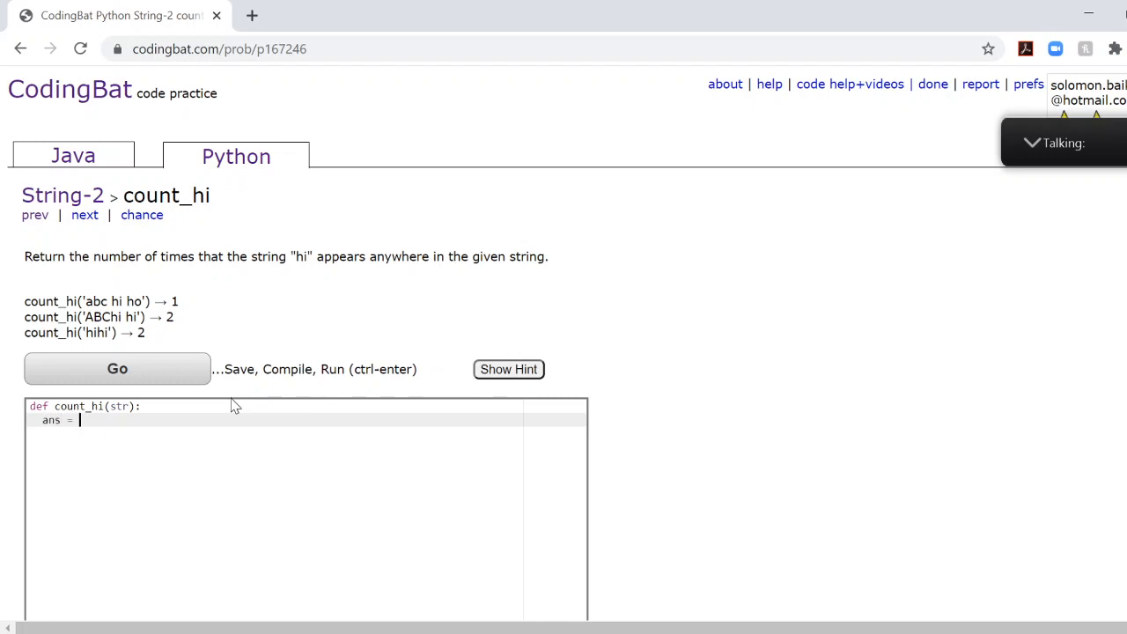
pyautogui.write('0')
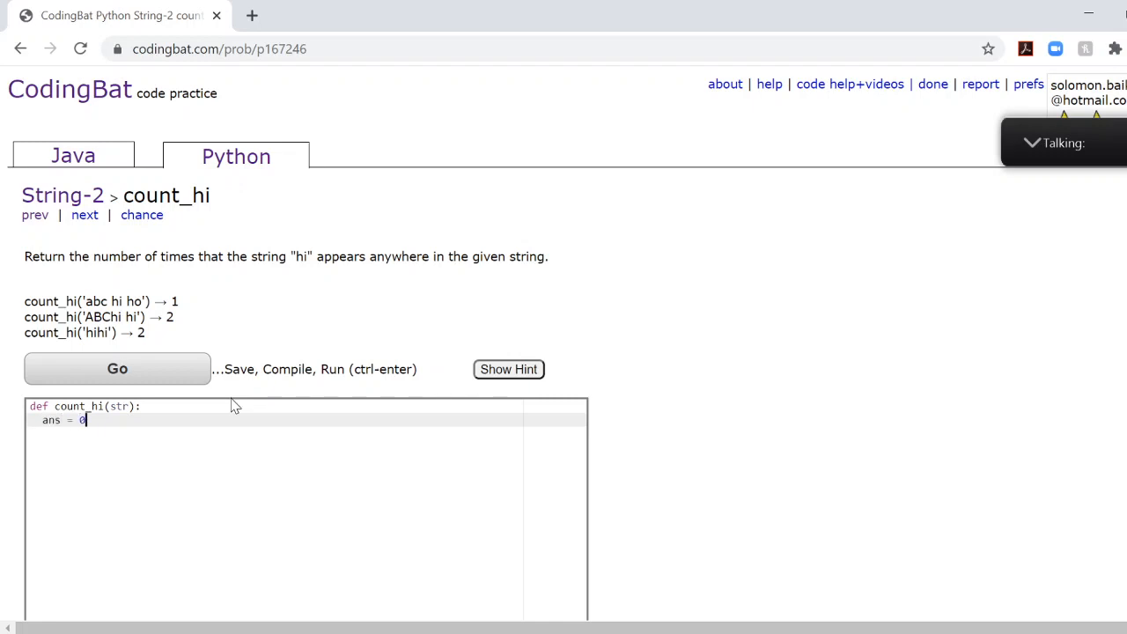
pyautogui.press('Enter')
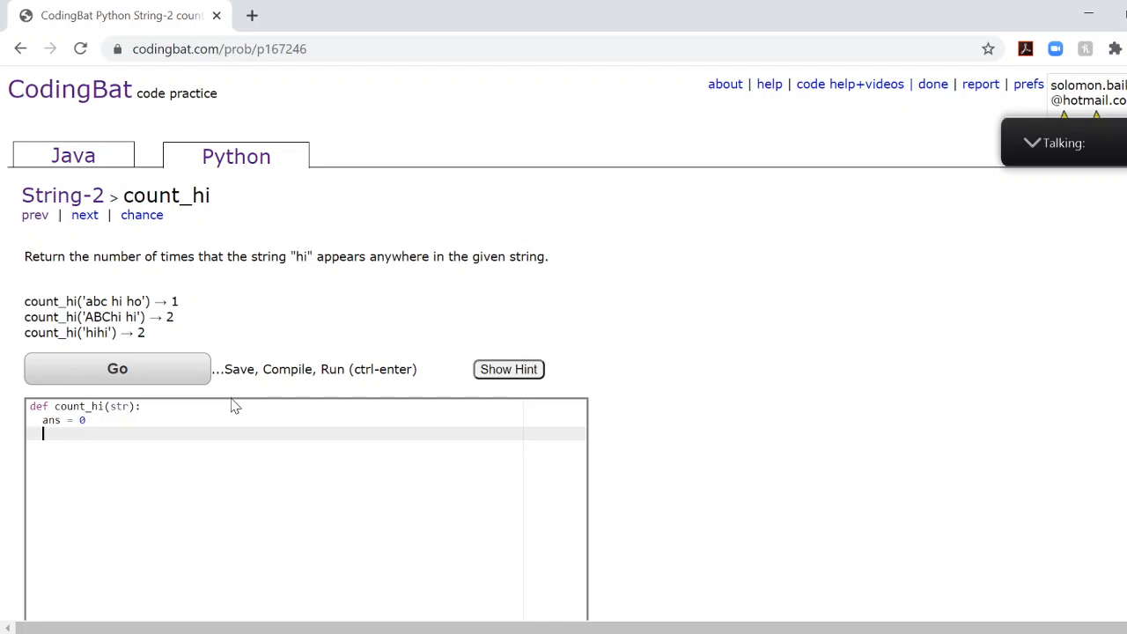
# Write the loop header for x in range(len(str) - 1):, replacing mistyped variable i with x
pyautogui.write('for')
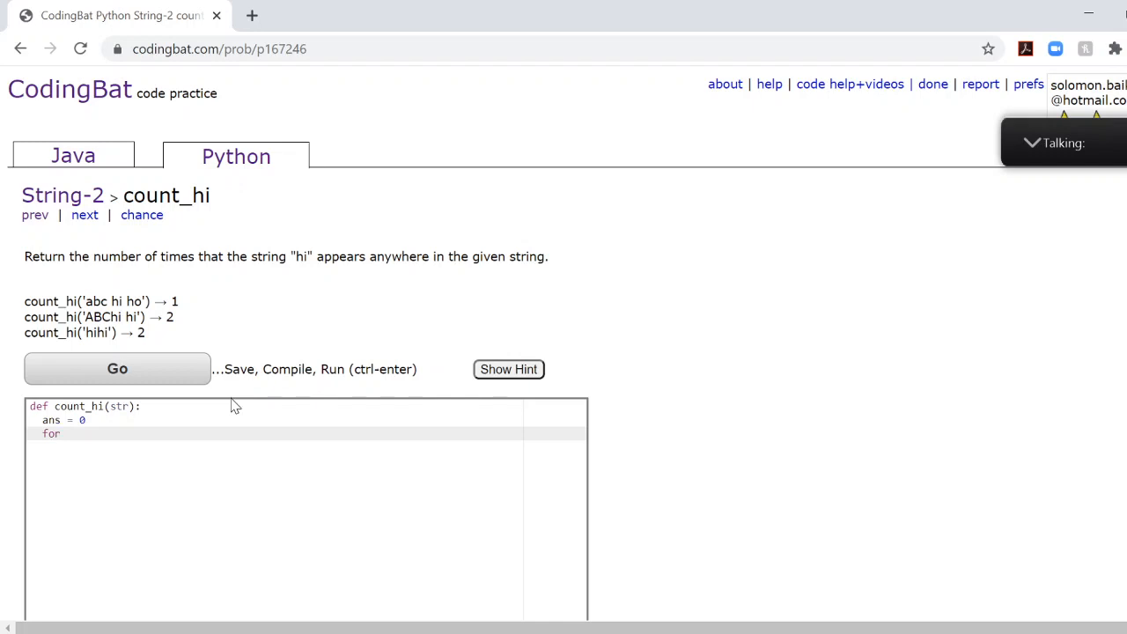
pyautogui.write('i')
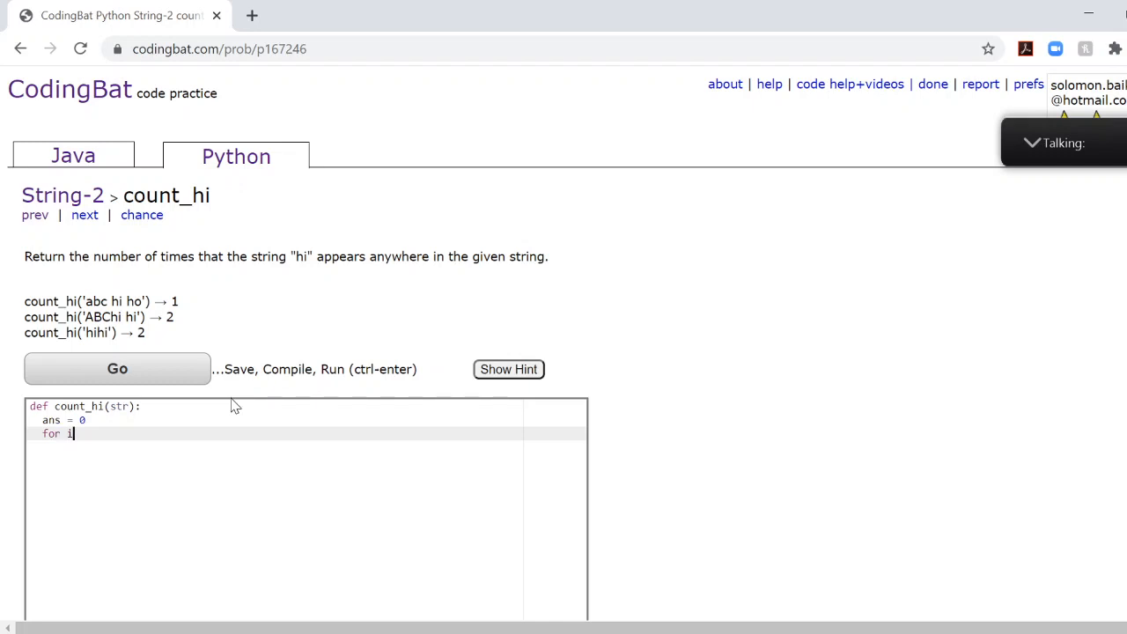
pyautogui.press('Backspace')
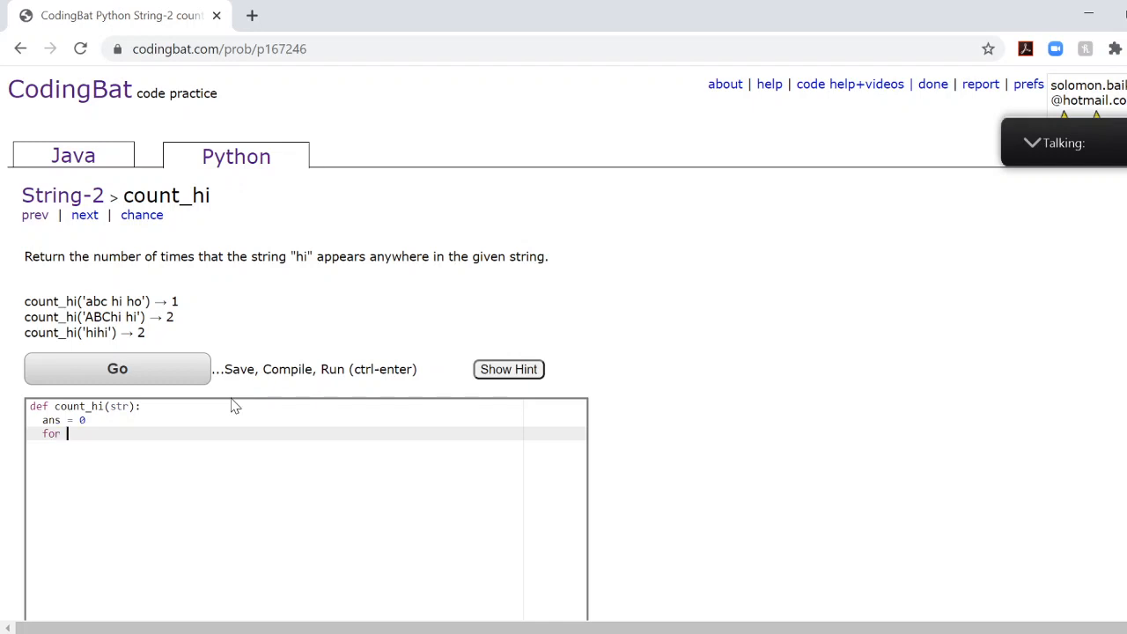
pyautogui.write('x')
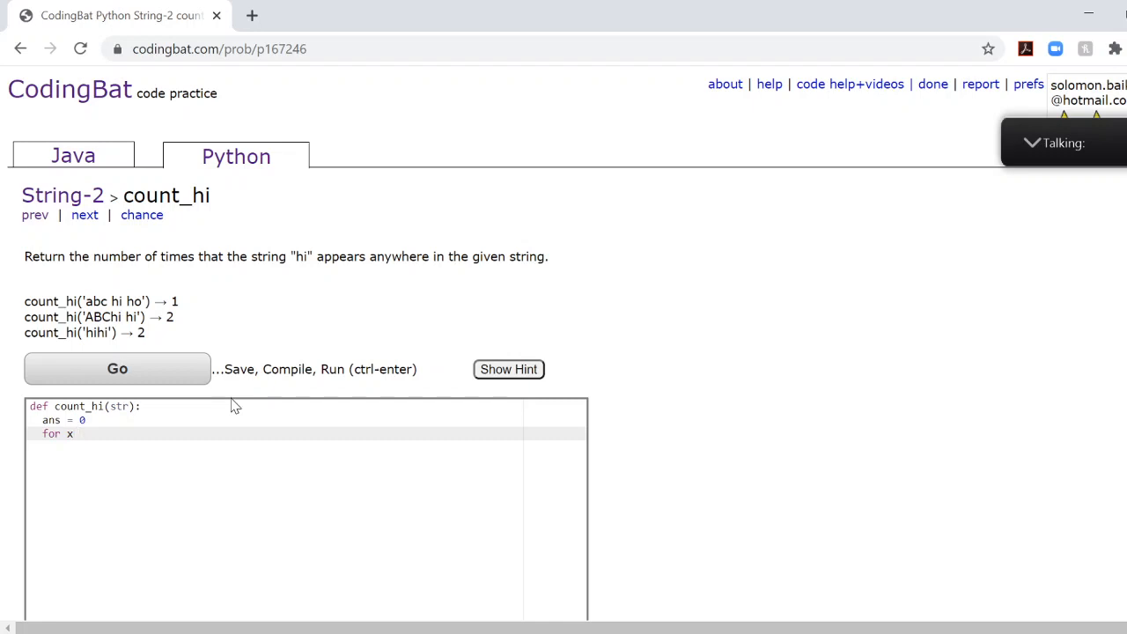
pyautogui.write('in ra')
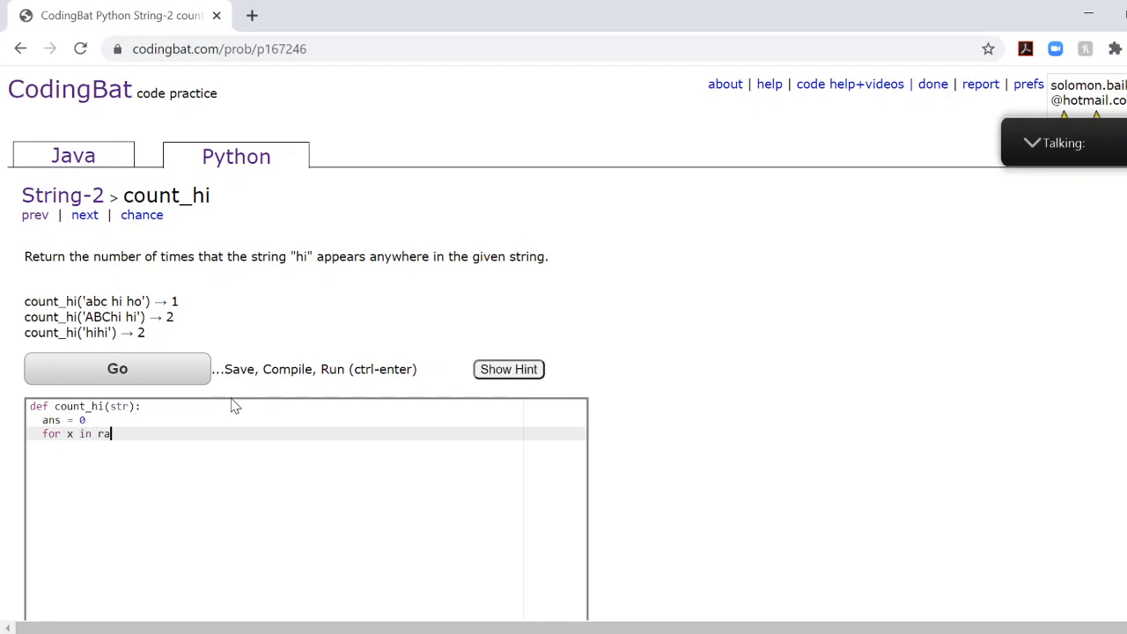
pyautogui.write('nge(len')
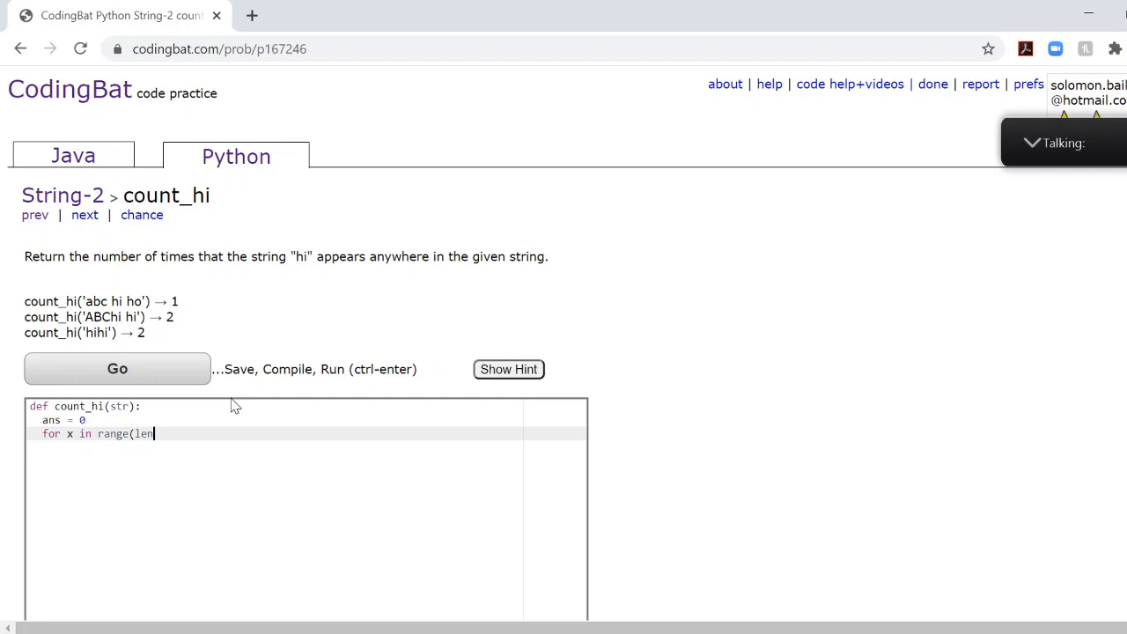
pyautogui.write('(str) -')
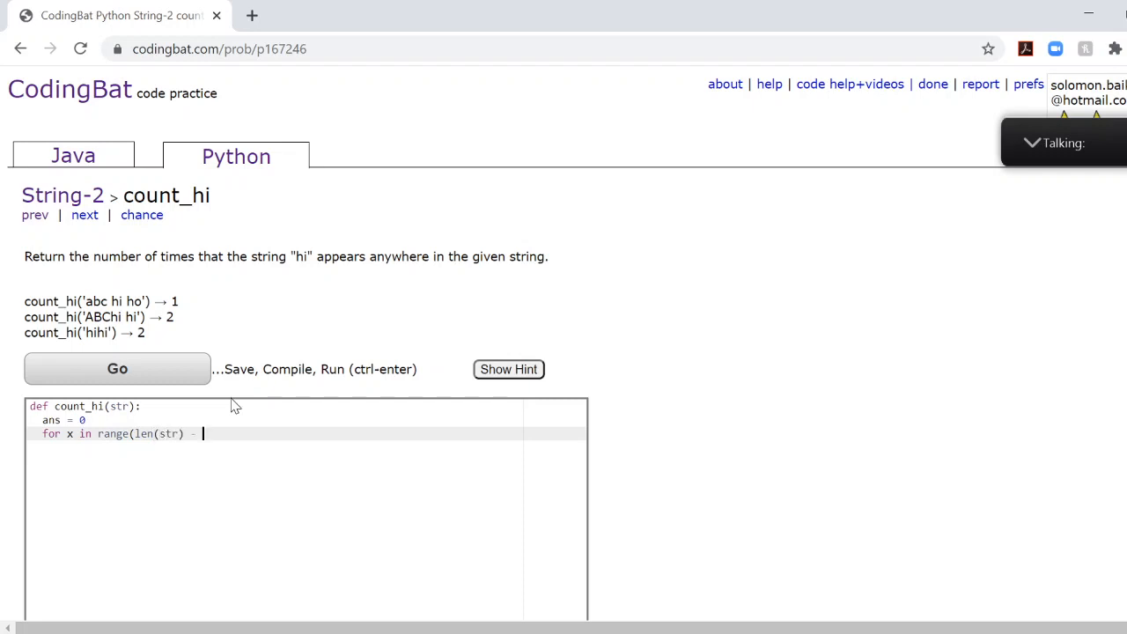
pyautogui.write('1):')
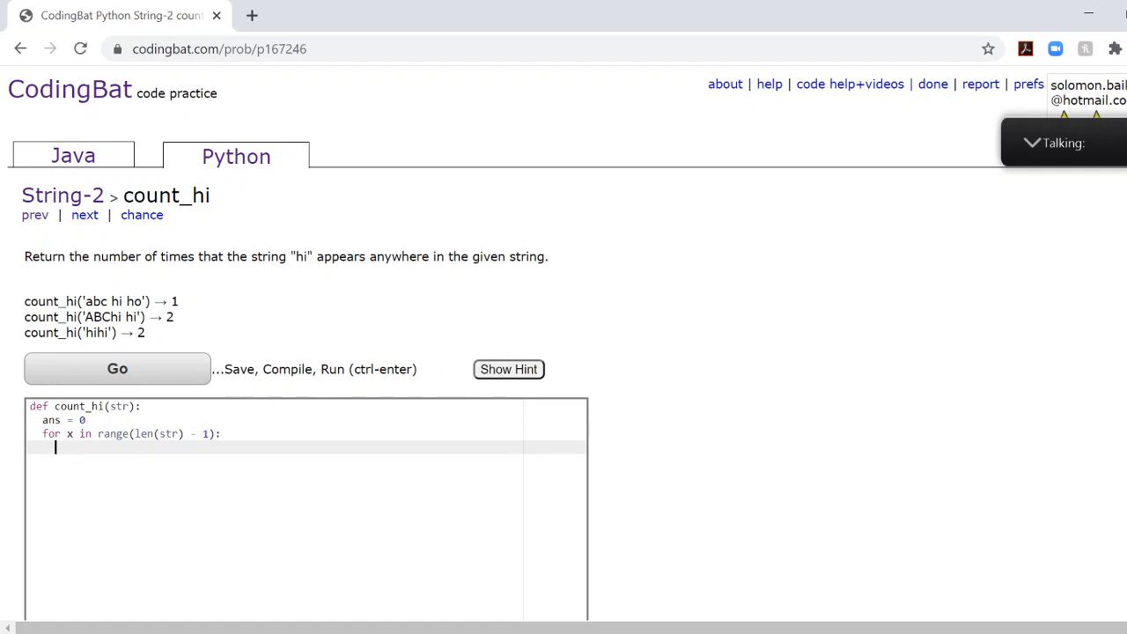
pyautogui.tripleClick(132, 434)
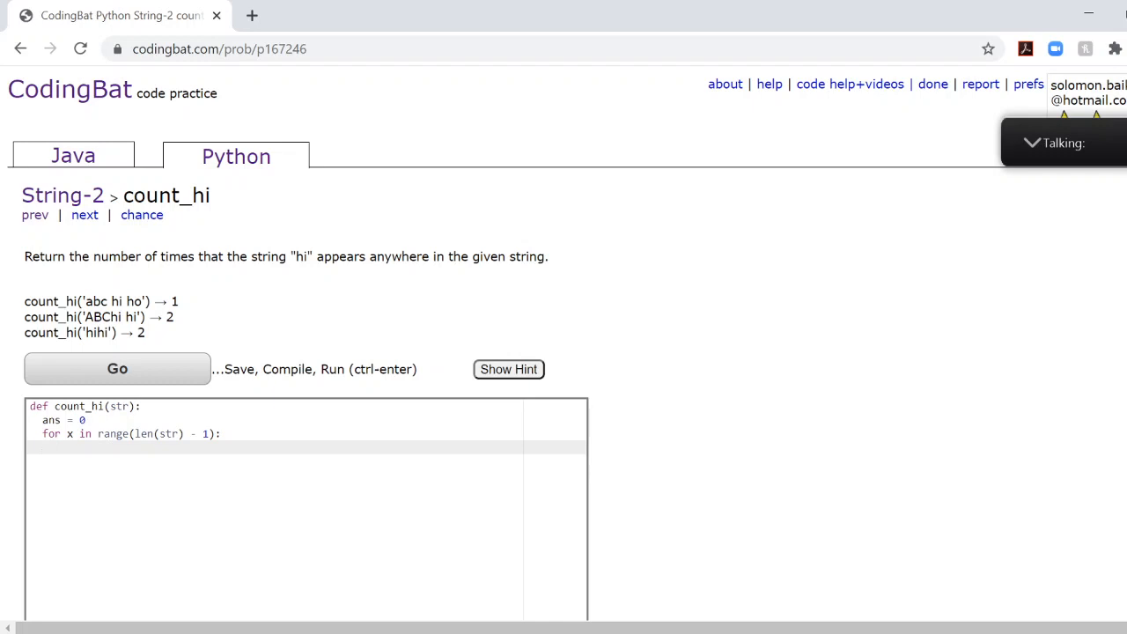
pyautogui.click(125, 406)
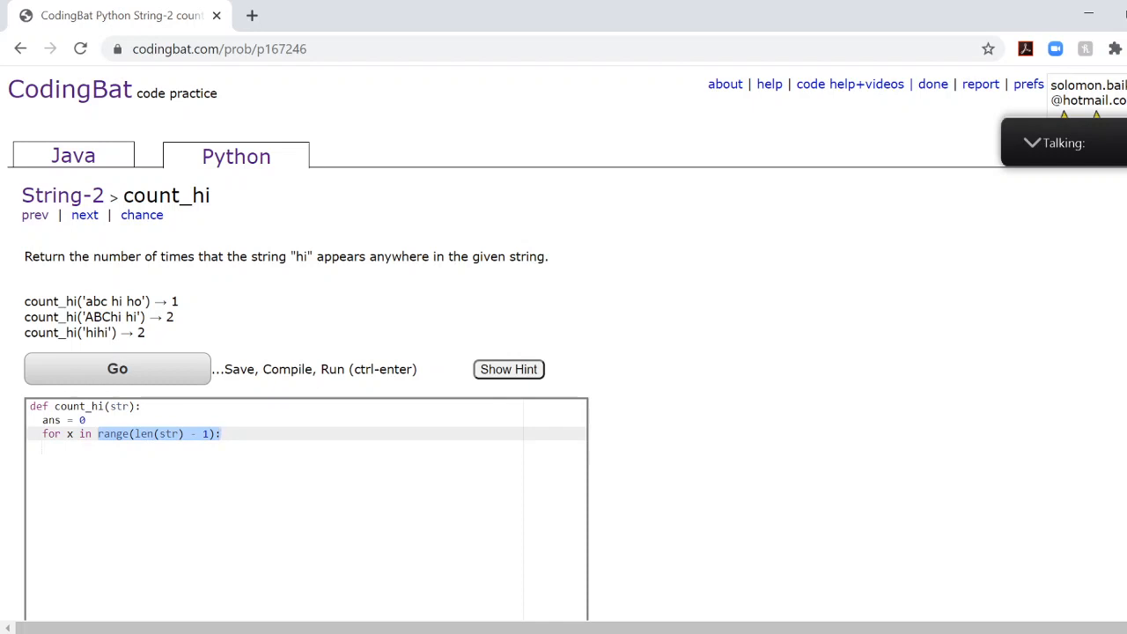
pyautogui.press('Enter')
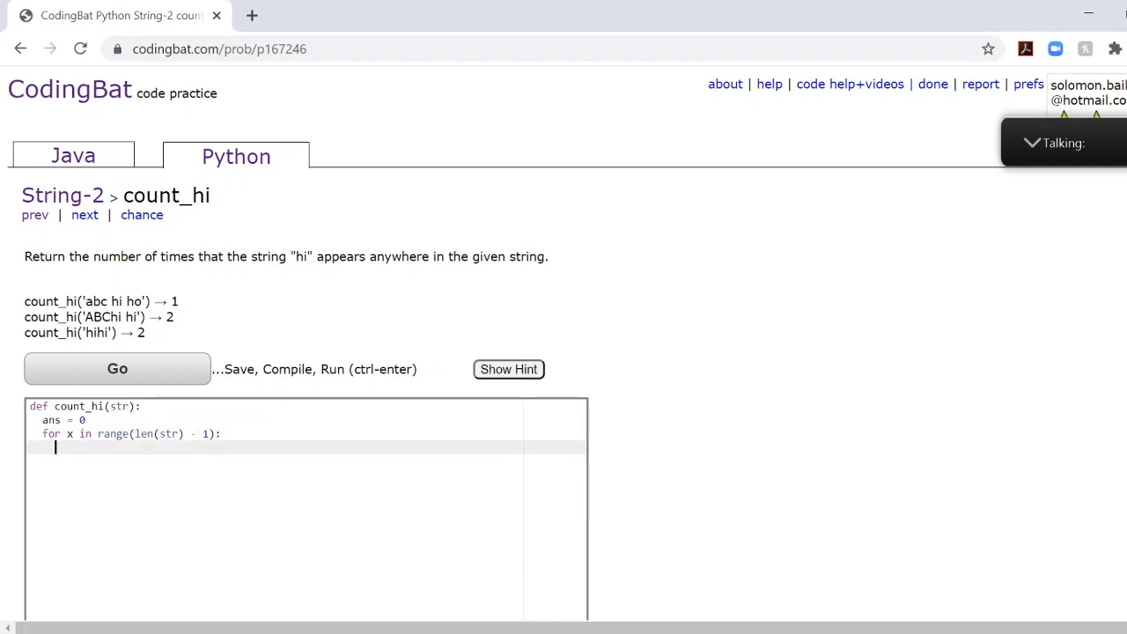